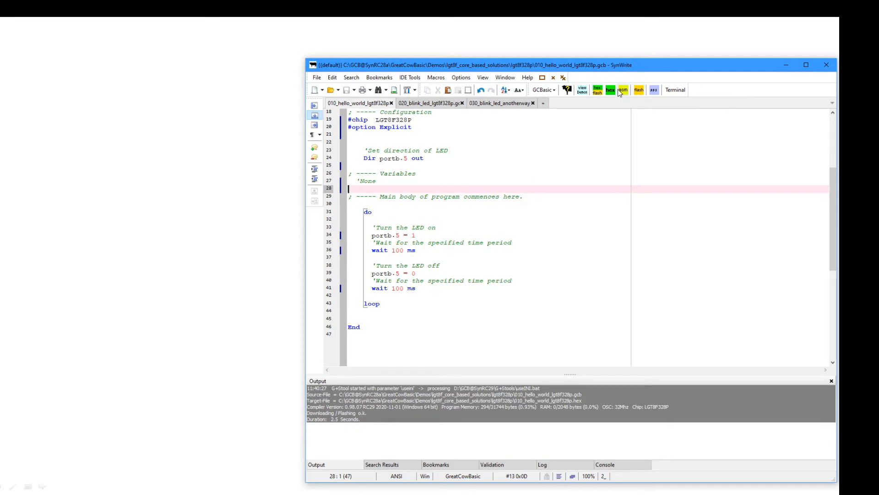
pyautogui.moveTo(610, 90)
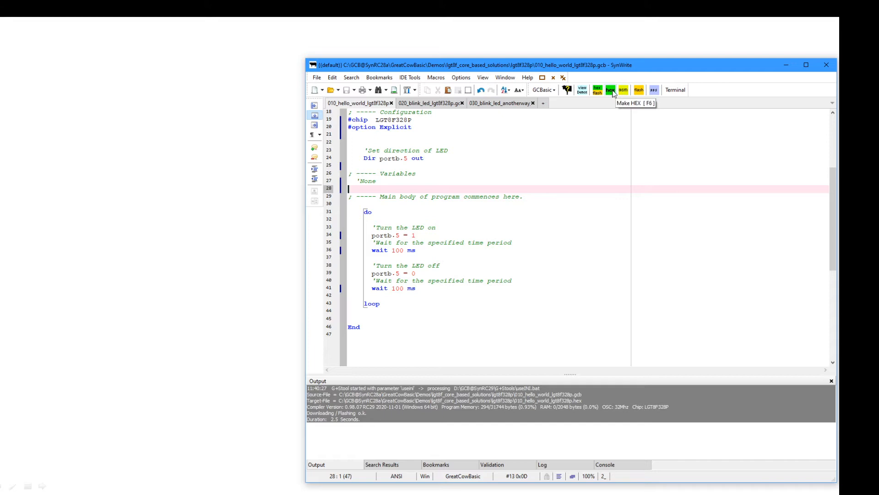
pyautogui.moveTo(560, 90)
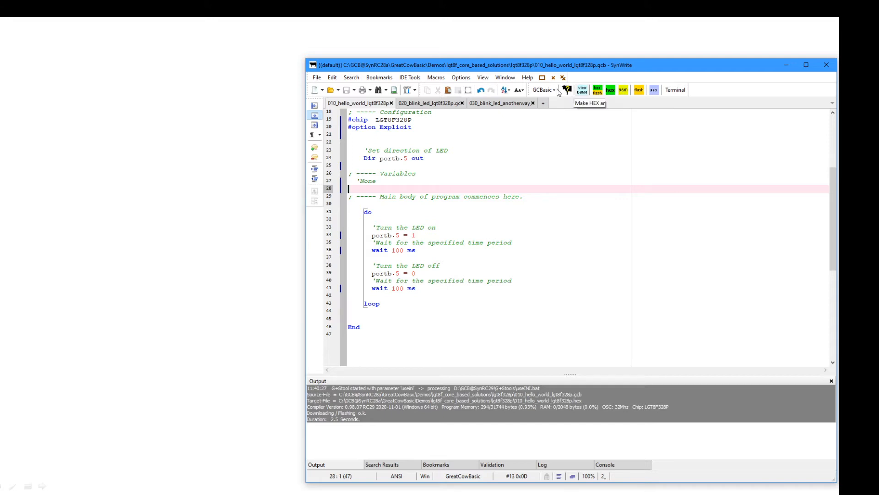
# - Build the hello-world blink program into a HEX file from the Great Cow BASIC toolbar (Make HEX, F6)
pyautogui.click(410, 77)
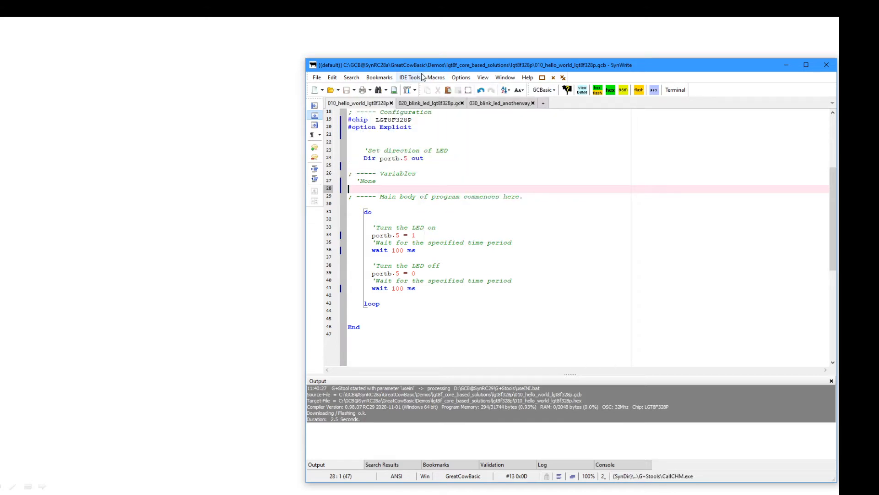
pyautogui.click(409, 77)
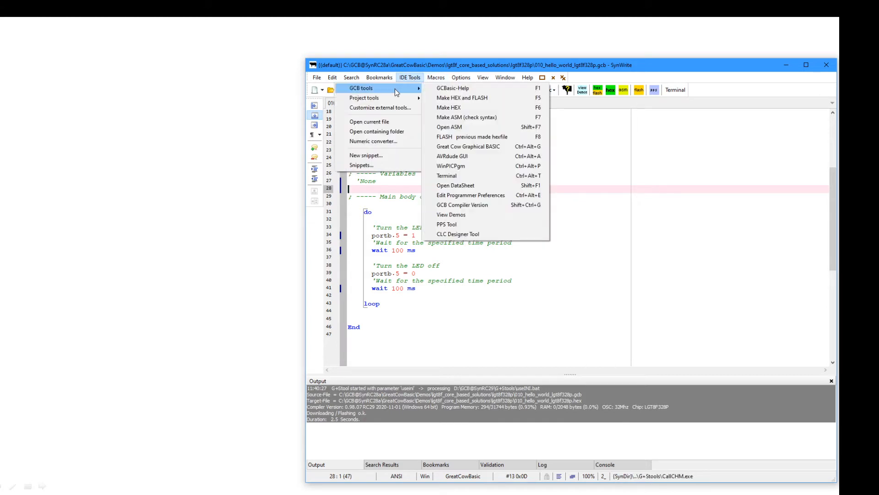
pyautogui.click(461, 77)
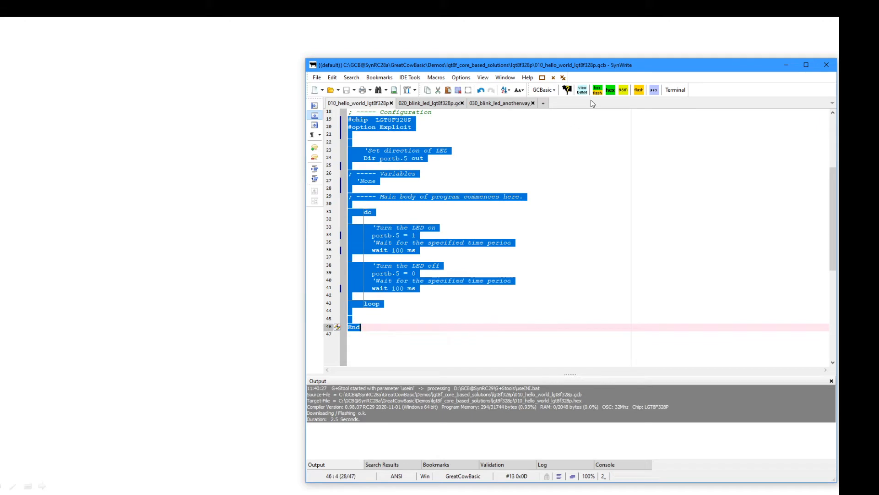
pyautogui.moveTo(611, 90)
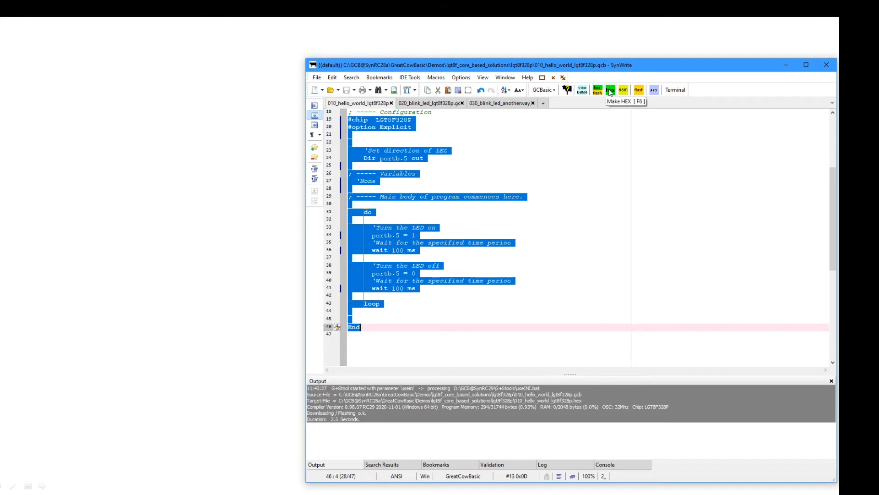
pyautogui.click(611, 89)
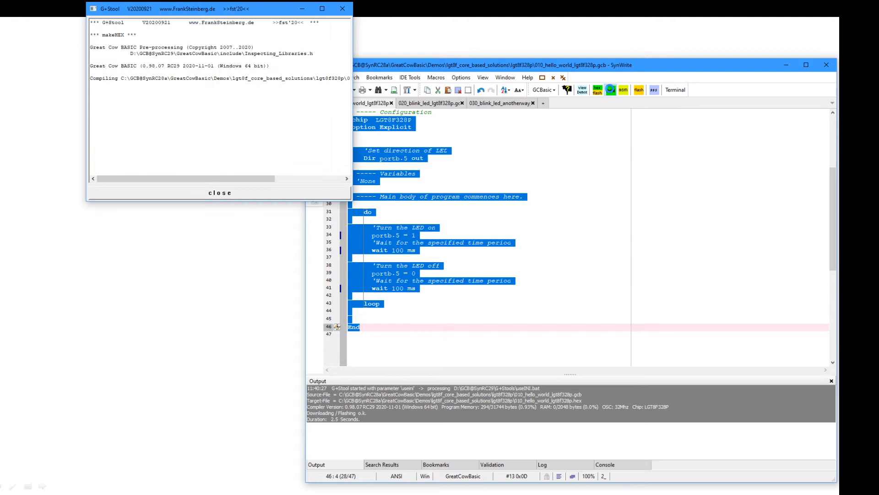
pyautogui.click(611, 90)
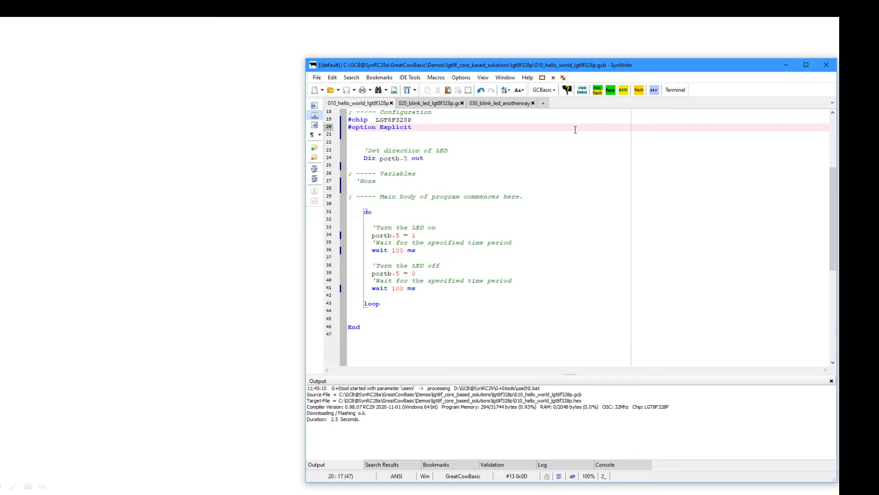
pyautogui.moveTo(598, 91)
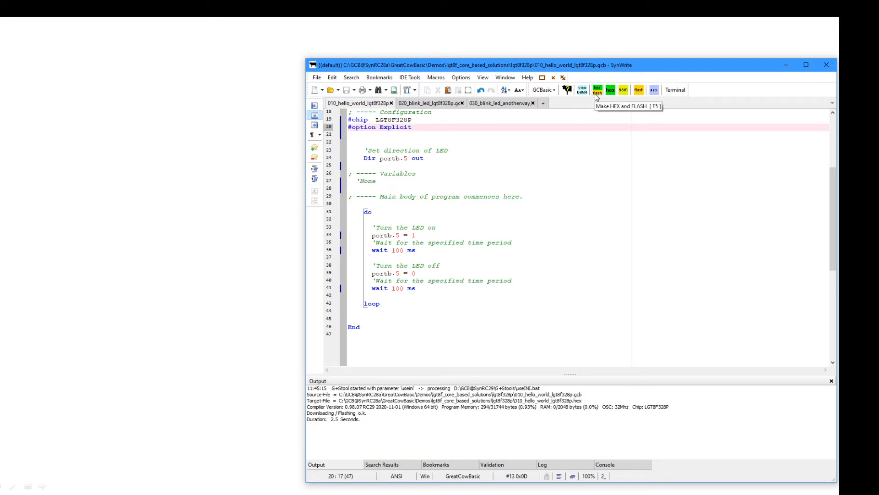
pyautogui.moveTo(610, 94)
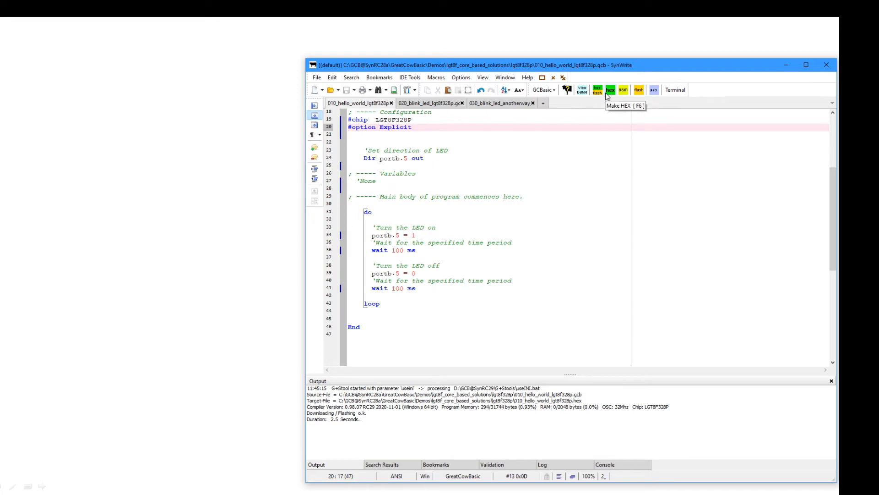
pyautogui.moveTo(597, 90)
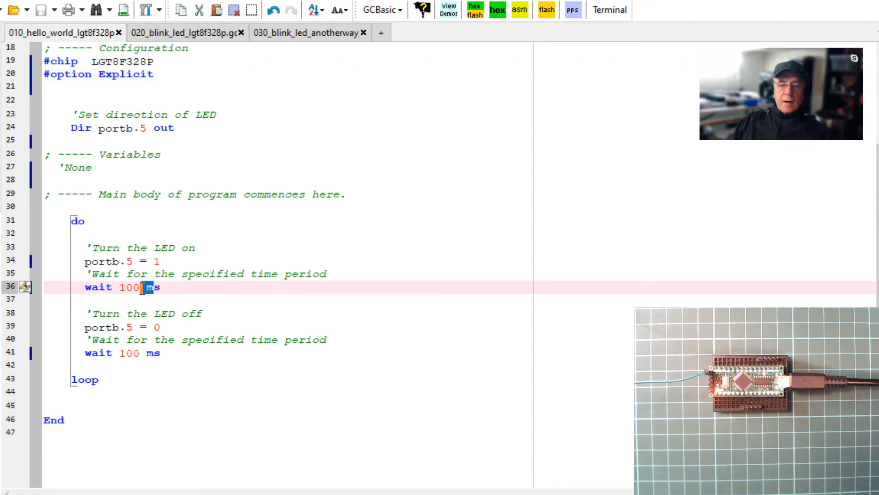
# - Replace the 100 ms waits on lines 36 and 41 with 1 s
pyautogui.write('1 s')
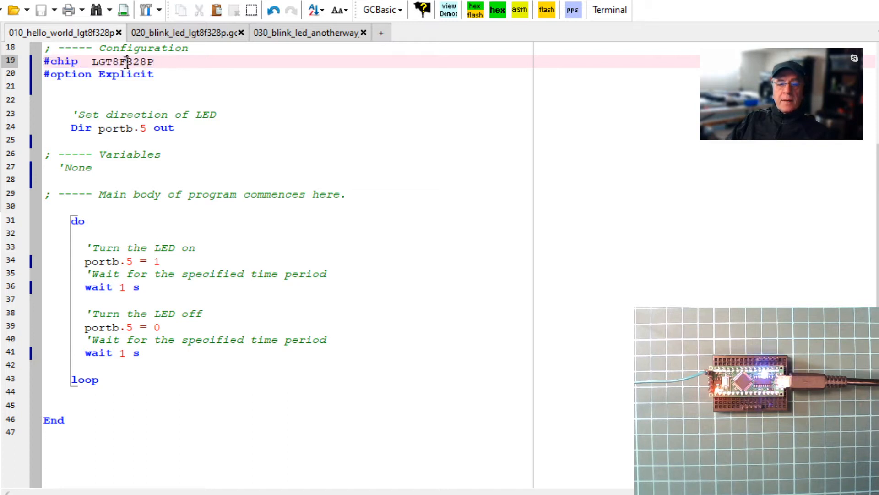
pyautogui.doubleClick(123, 62)
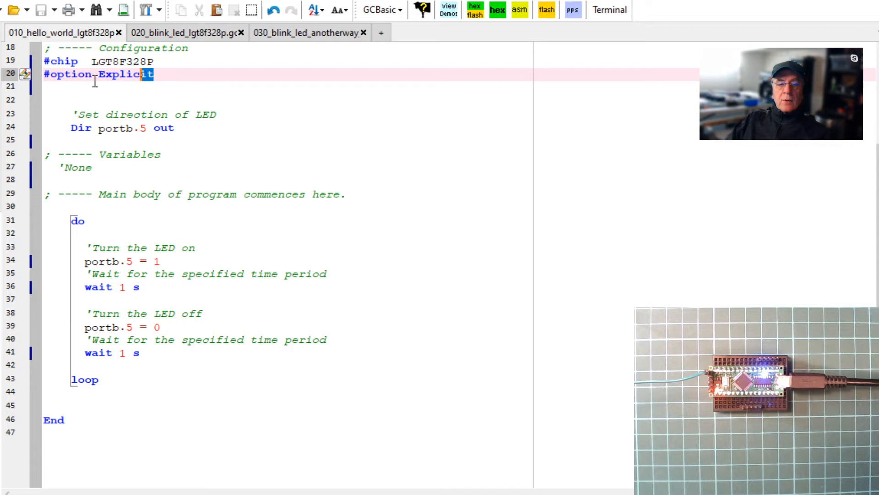
pyautogui.tripleClick(94, 75)
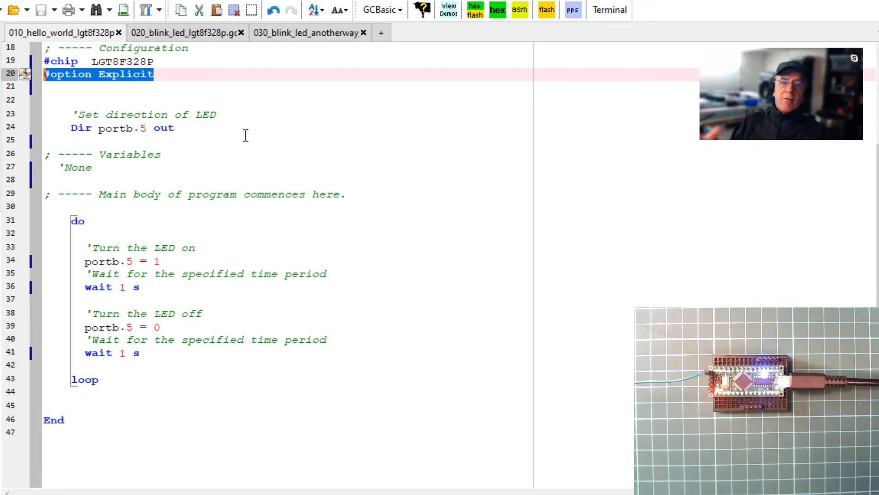
pyautogui.click(150, 128)
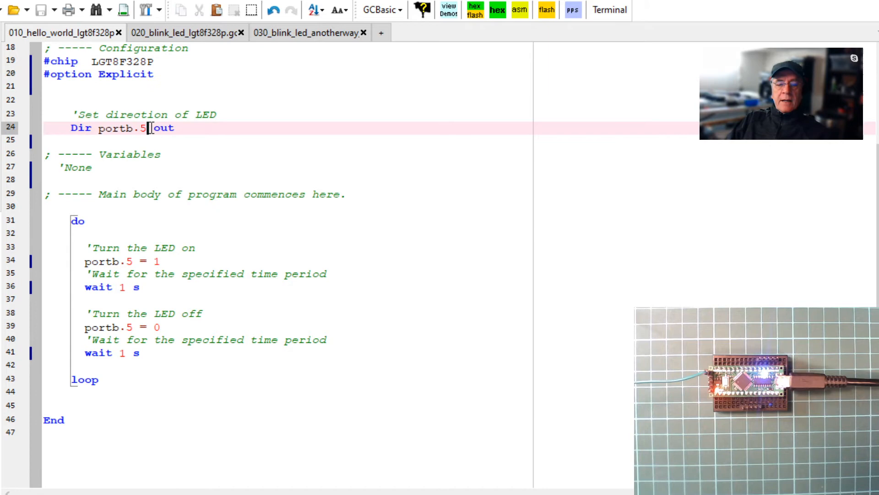
pyautogui.doubleClick(120, 128)
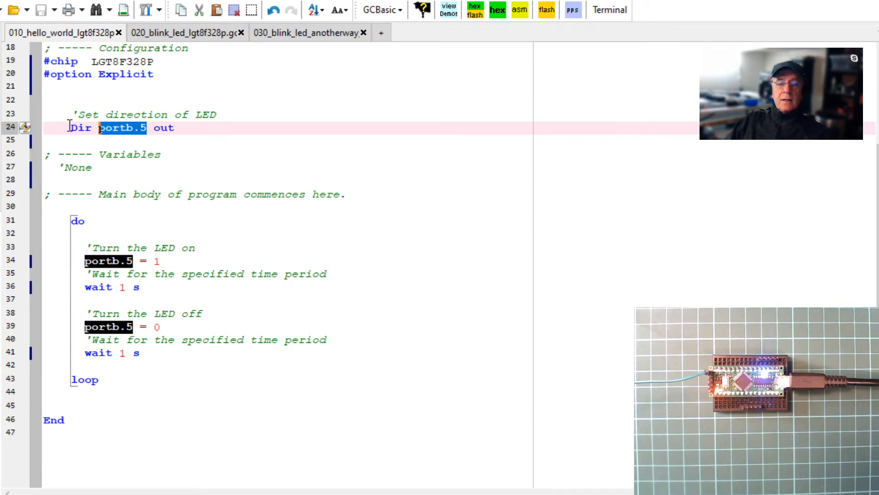
pyautogui.click(89, 128)
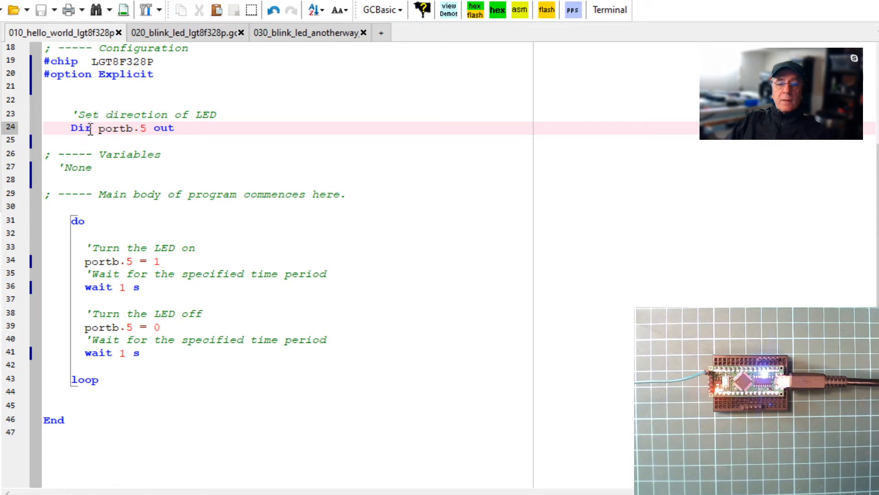
pyautogui.doubleClick(81, 129)
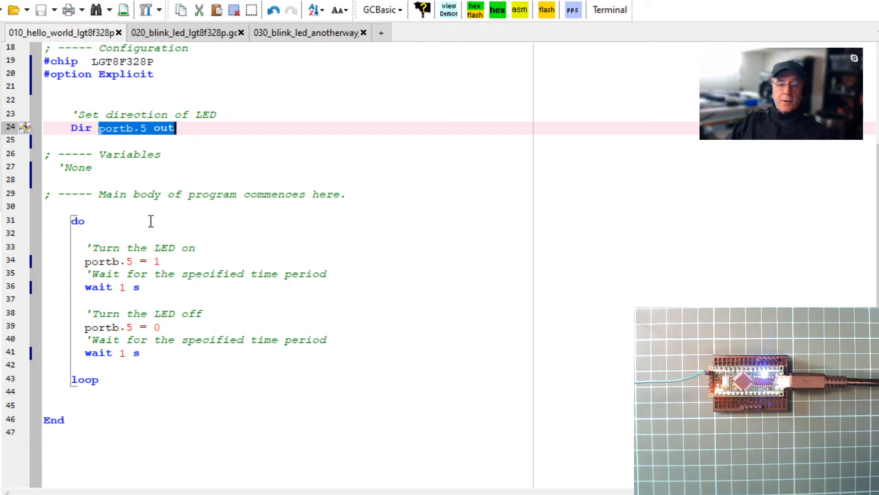
pyautogui.click(103, 380)
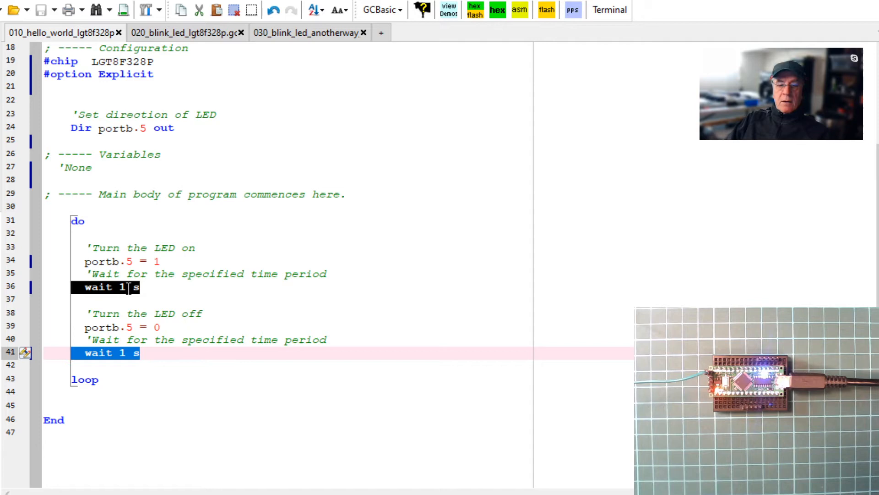
# - Restore both waits to 100 ms and compile-and-flash the board (Make HEX and FLASH, F5)
pyautogui.write('00')
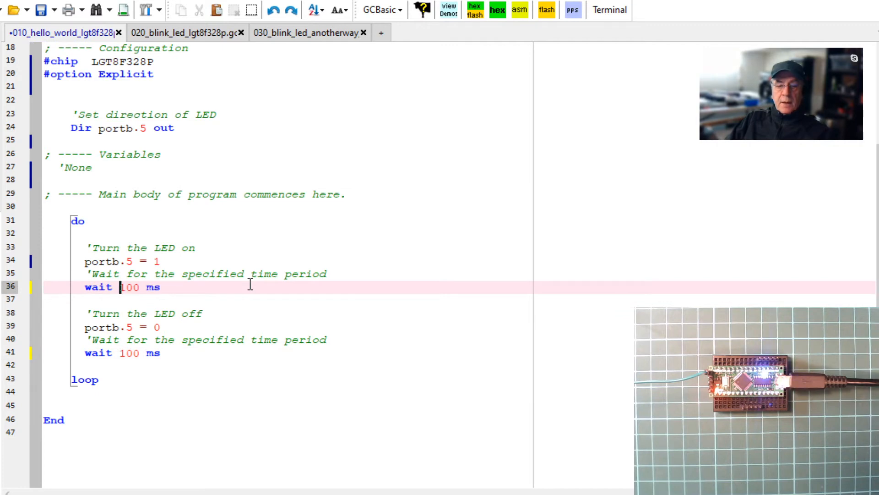
pyautogui.moveTo(477, 12)
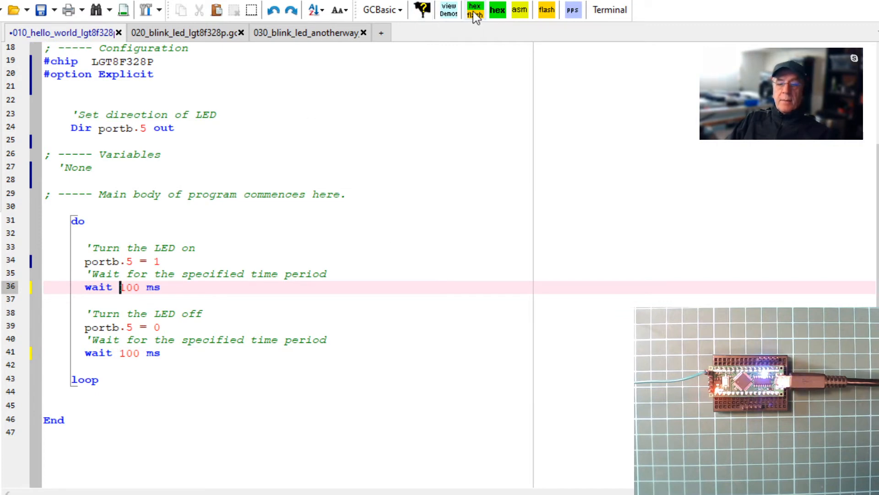
pyautogui.click(475, 11)
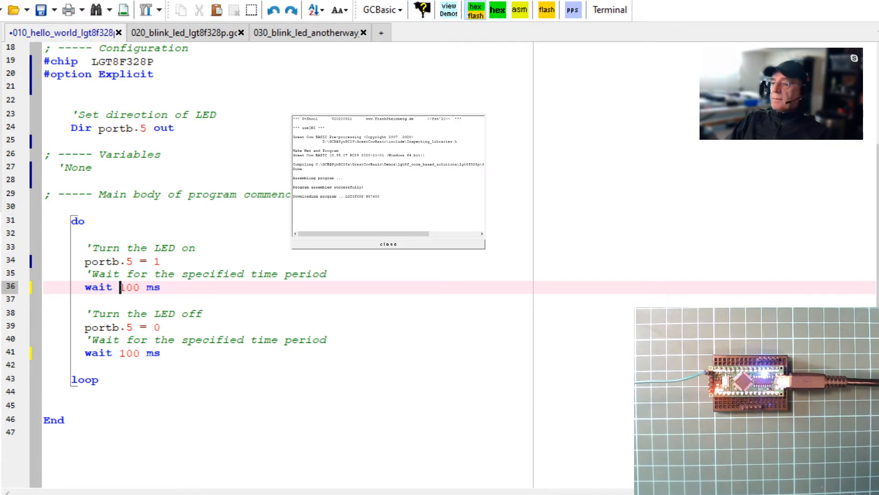
pyautogui.click(389, 244)
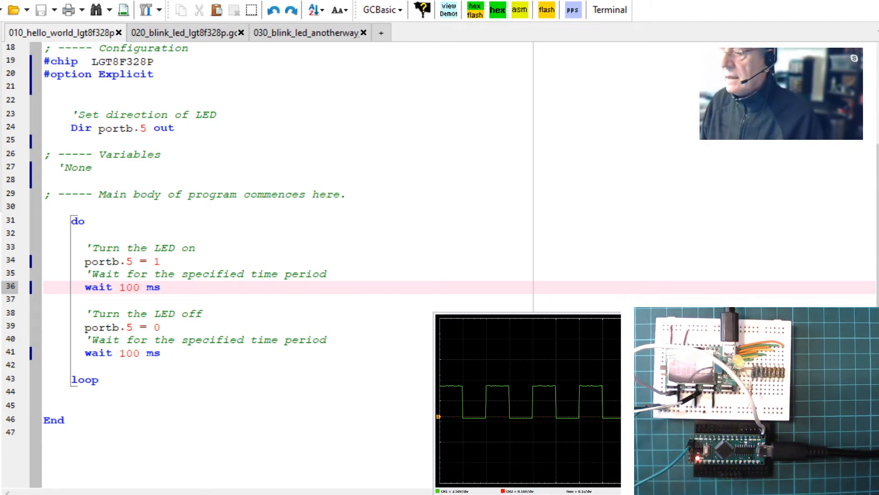
# - Change both wait values from 100 ms to 25 ms and reflash the board for a faster blink
pyautogui.doubleClick(130, 287)
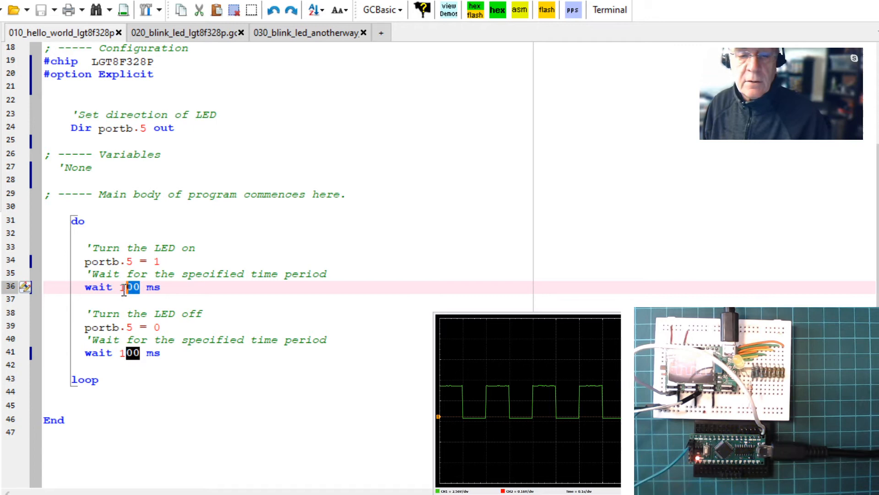
pyautogui.write('25')
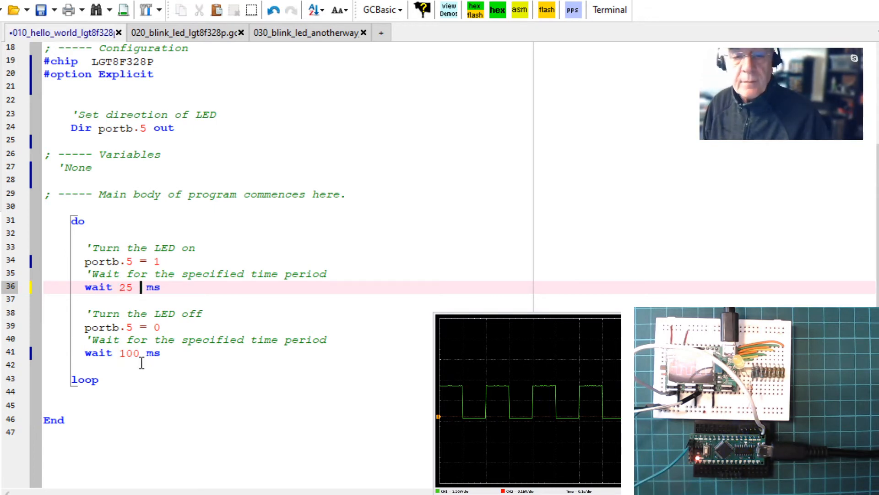
pyautogui.write('25')
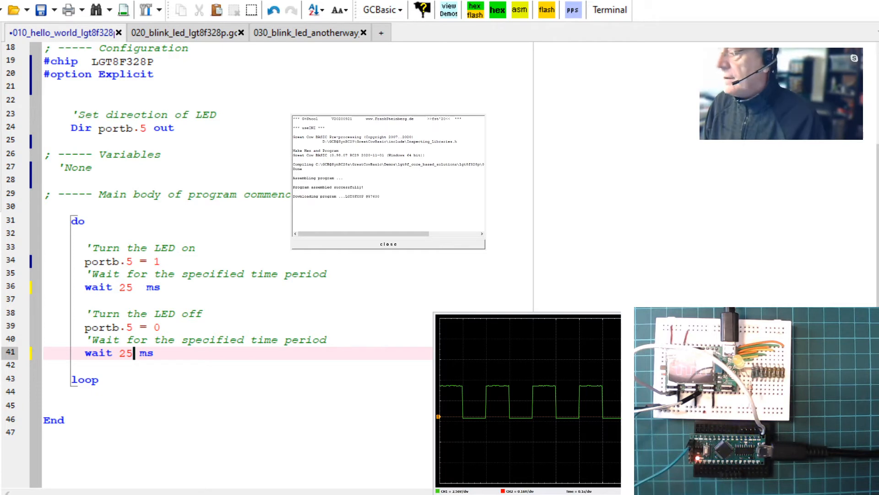
pyautogui.click(388, 244)
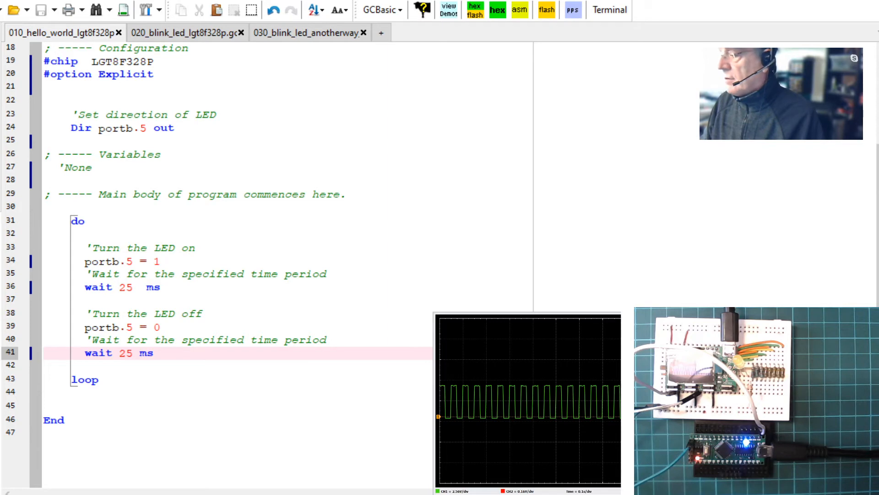
pyautogui.click(133, 353)
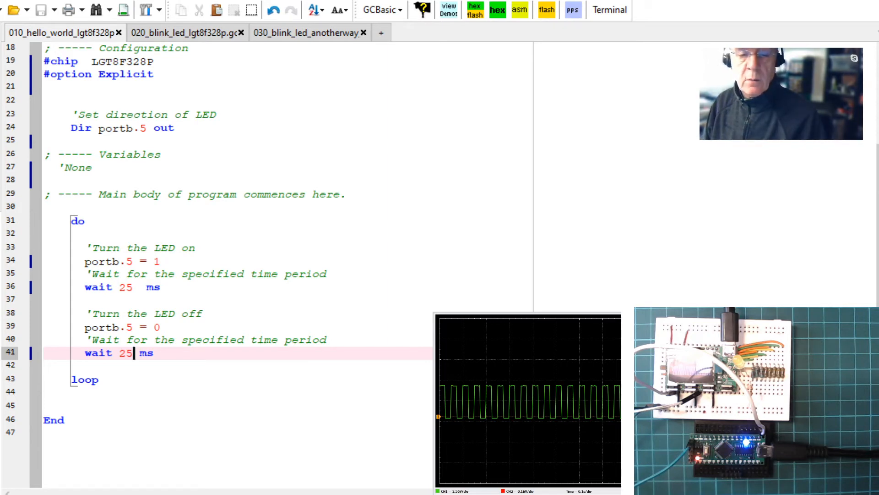
# - Set both 'wait 25 ms' lines back to 100 ms, flash the chip and close the log
pyautogui.write('100')
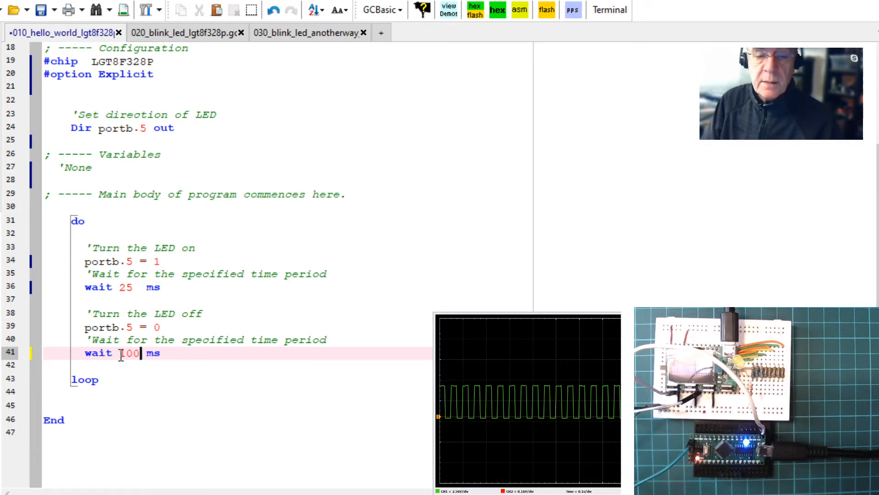
pyautogui.click(130, 274)
pyautogui.write('1')
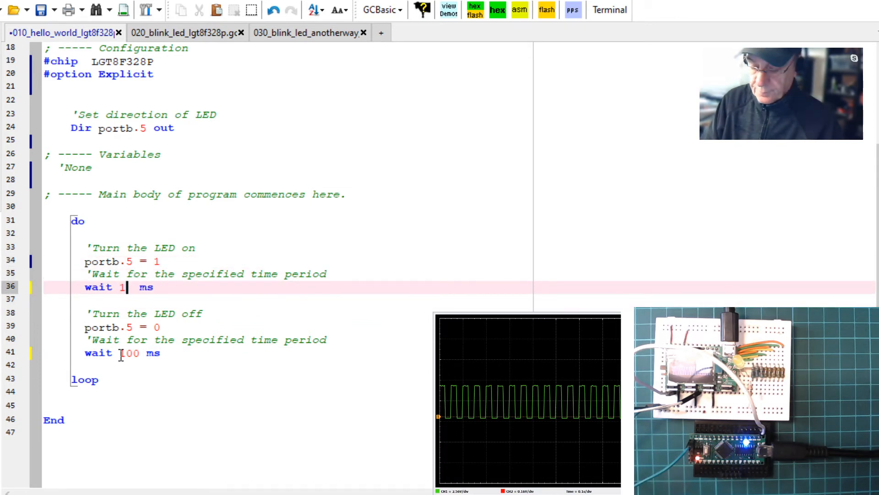
pyautogui.write('00')
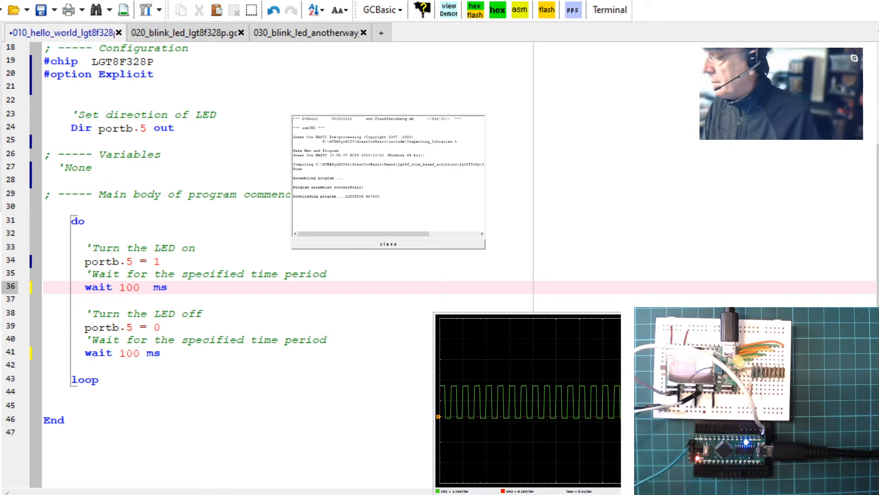
pyautogui.click(388, 244)
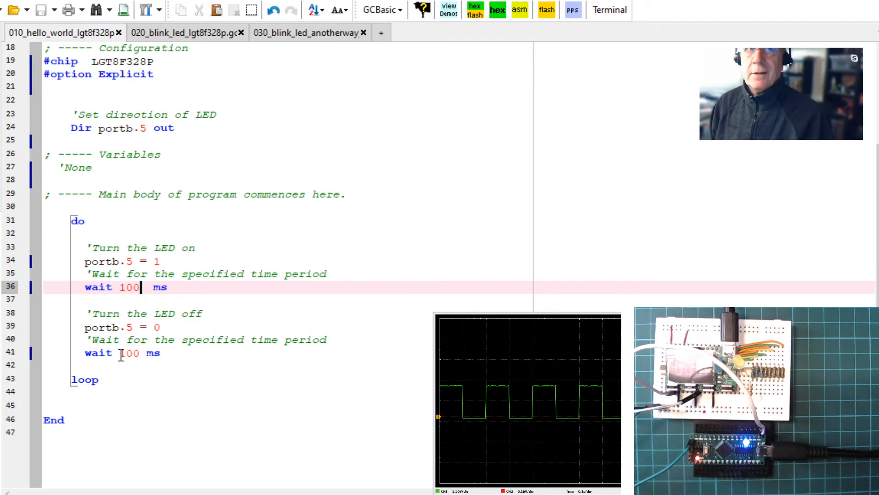
pyautogui.moveTo(822, 302)
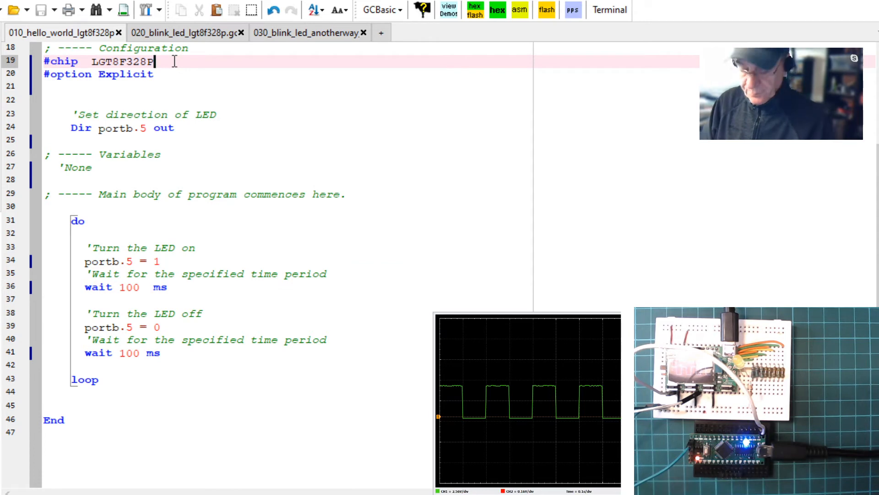
# - Append ', 16' to the #chip line for a 16 MHz clock and flash the board
pyautogui.write(', 1')
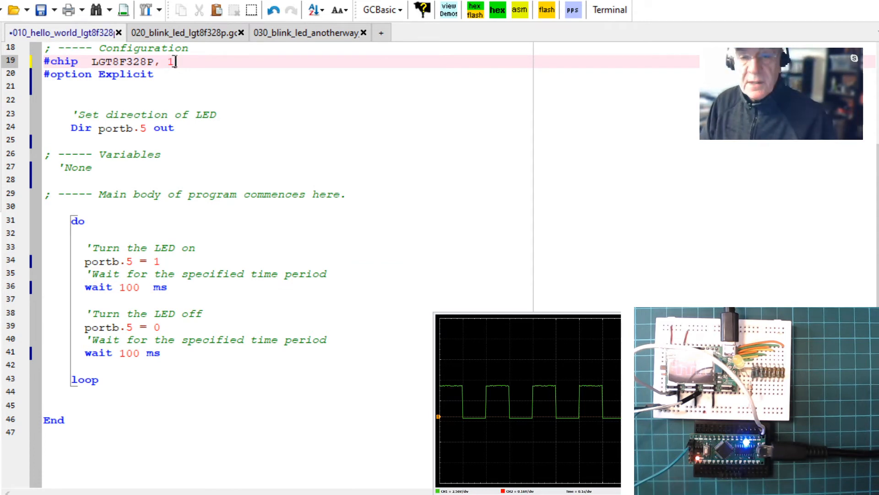
pyautogui.write('6')
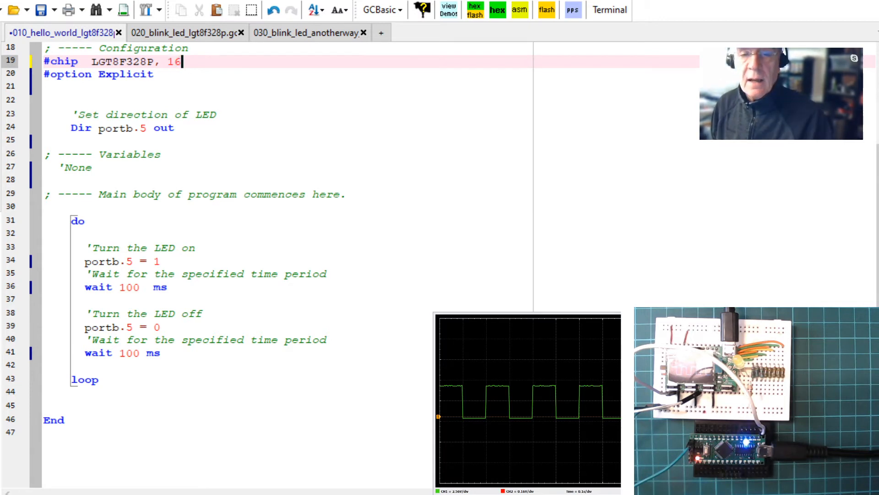
pyautogui.click(475, 10)
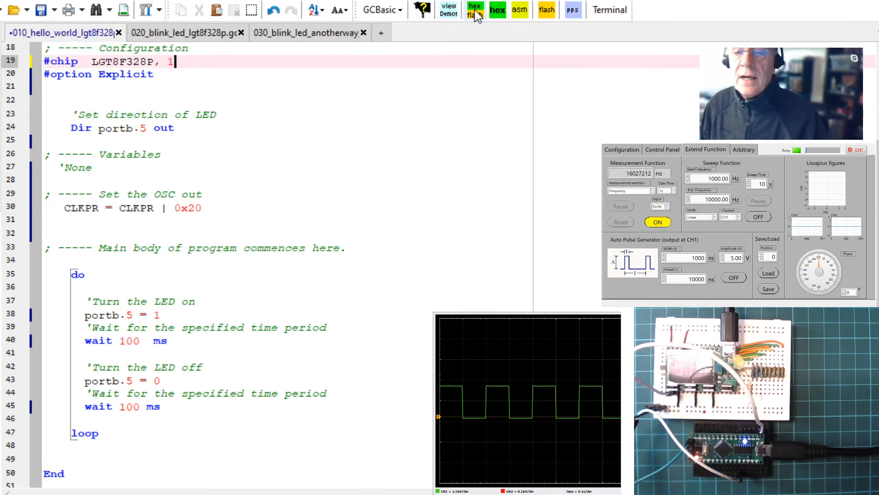
# - Flash with a 1 MHz #chip clock, then change it to .125 MHz and flash again
pyautogui.click(475, 11)
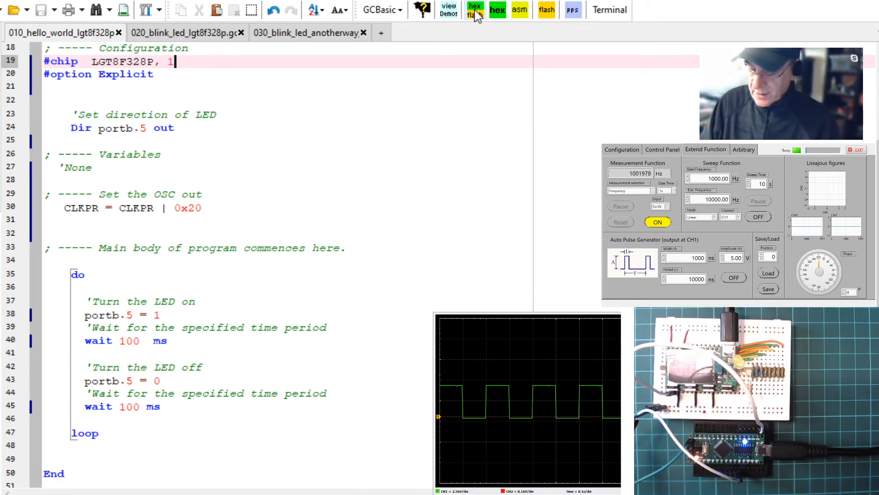
pyautogui.write('.125')
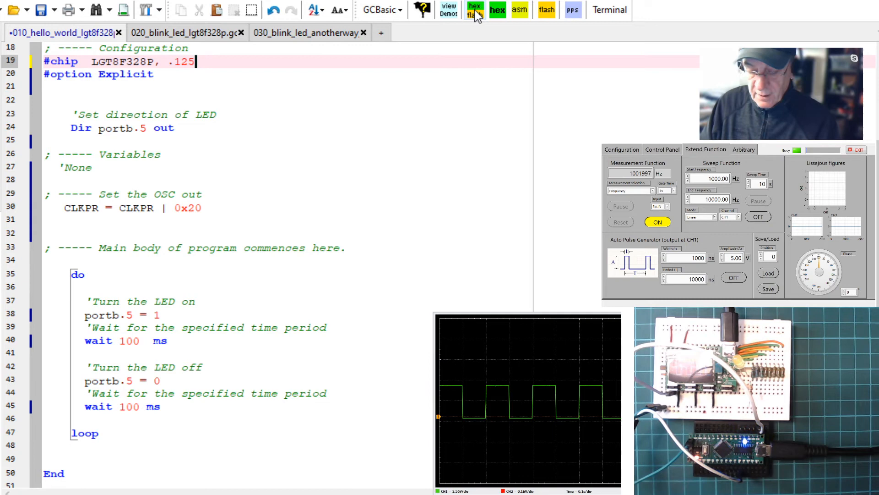
pyautogui.click(475, 12)
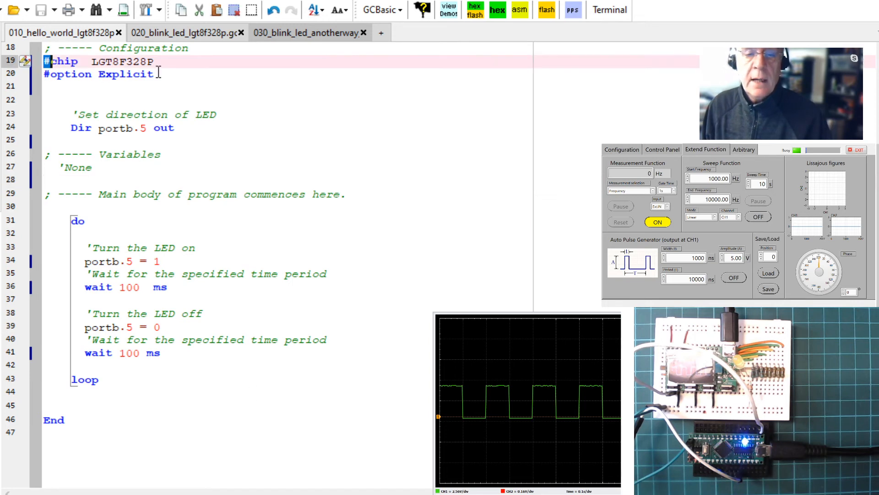
# - Highlight the main do-loop and first wait line, then switch to the 020_blink_led program tab
pyautogui.moveTo(44, 61); pyautogui.dragTo(159, 73)
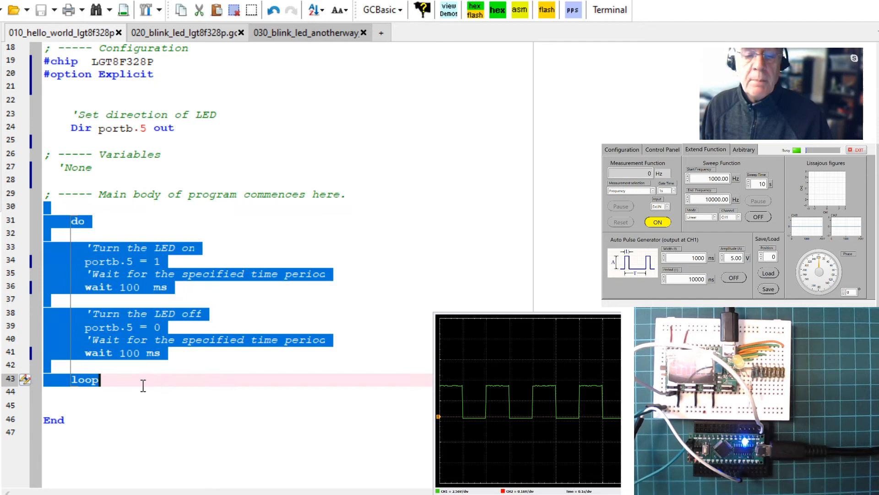
pyautogui.click(85, 262)
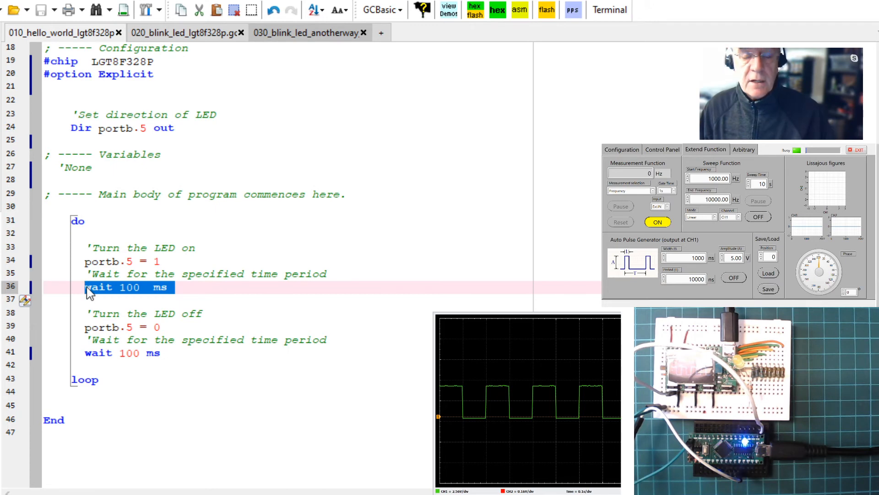
pyautogui.click(182, 32)
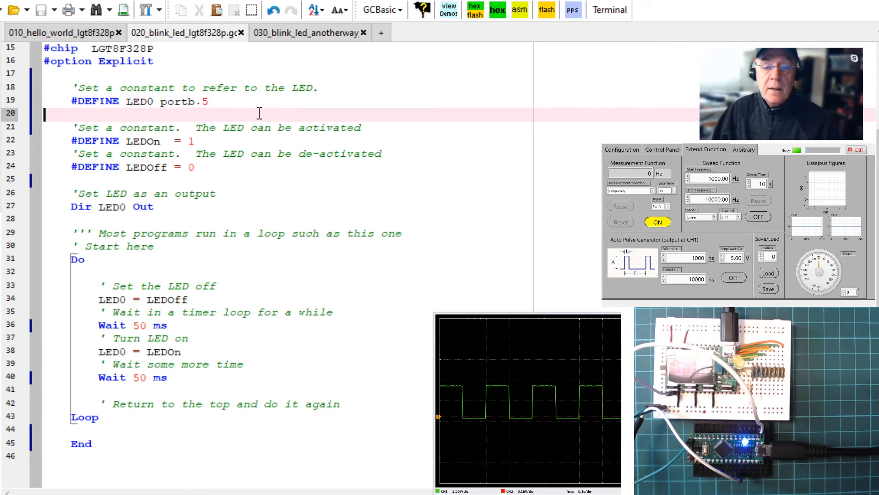
# - Highlight the LEDOff, LED0 and LEDOn constants in the loop, then flash the unmodified 50 ms program
pyautogui.doubleClick(138, 102)
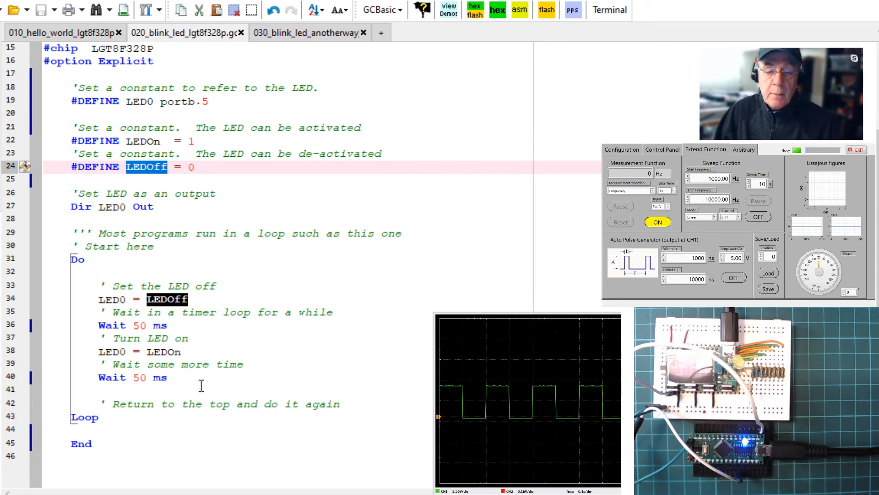
pyautogui.moveTo(99, 286); pyautogui.dragTo(174, 377)
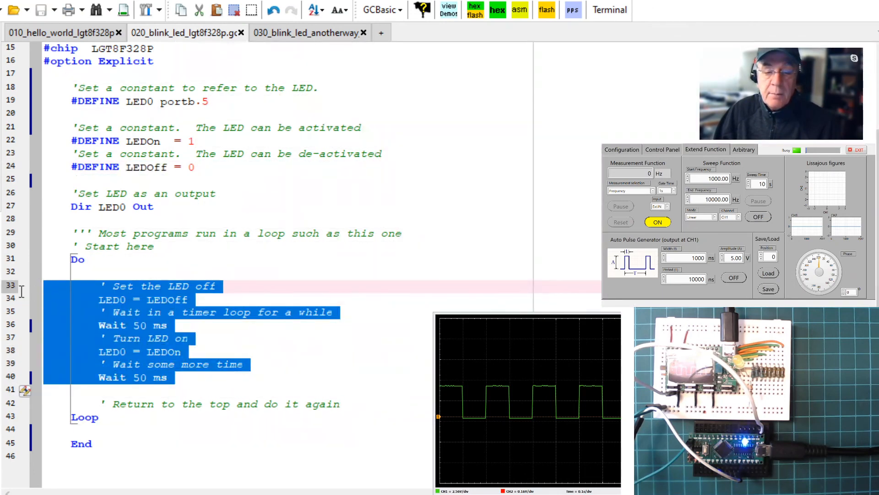
pyautogui.doubleClick(113, 300)
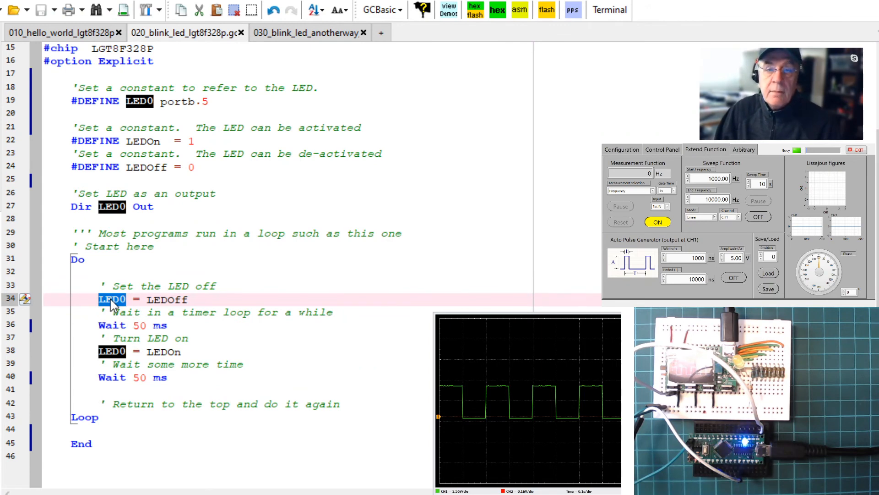
pyautogui.doubleClick(167, 300)
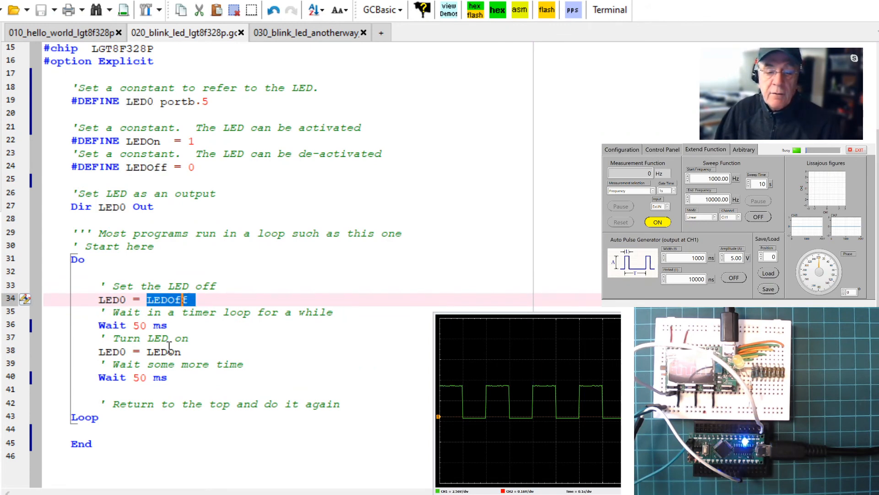
pyautogui.doubleClick(161, 351)
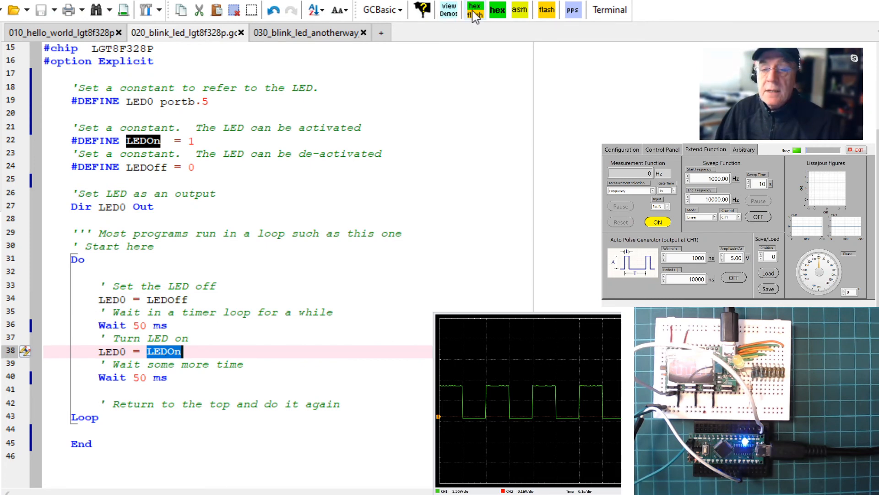
pyautogui.click(475, 10)
pyautogui.write('10')
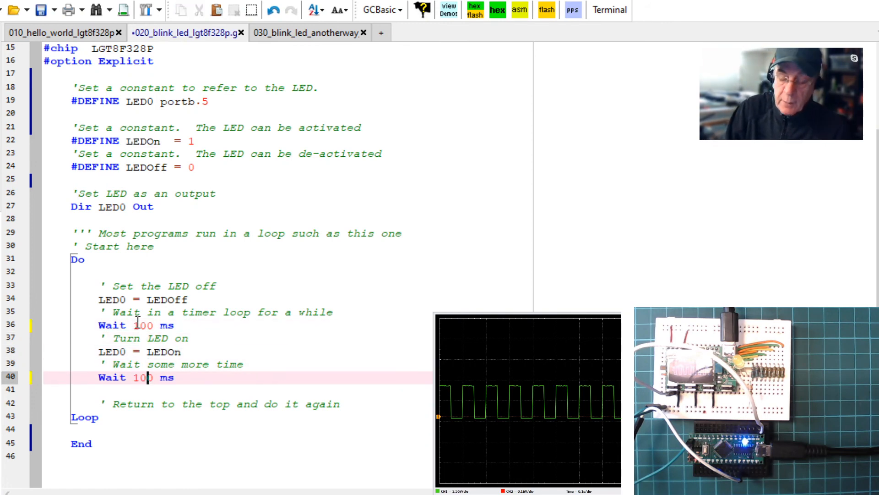
# - Flash the 100 ms program, close the log and switch to the 030_blink_led_anotherway tab
pyautogui.click(497, 10)
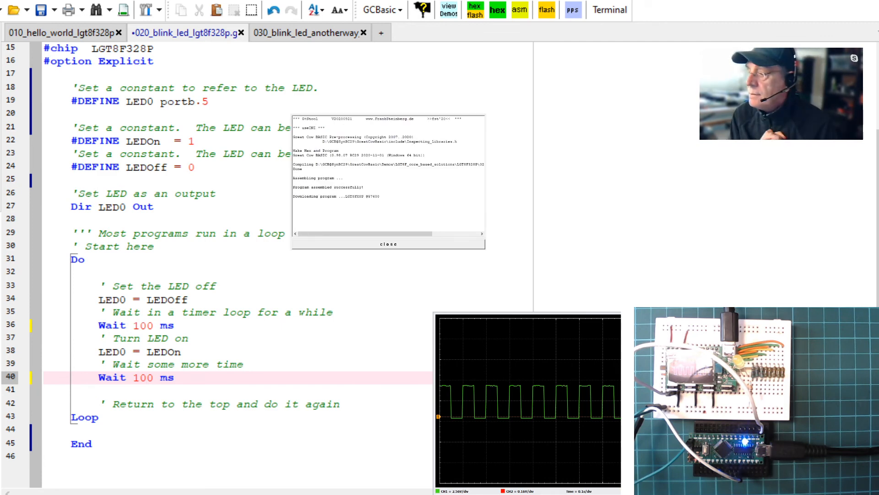
pyautogui.click(388, 244)
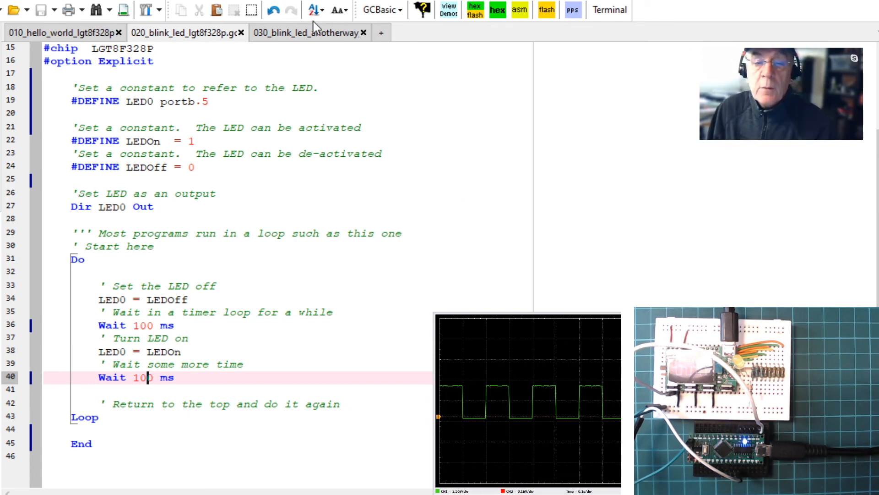
pyautogui.click(308, 34)
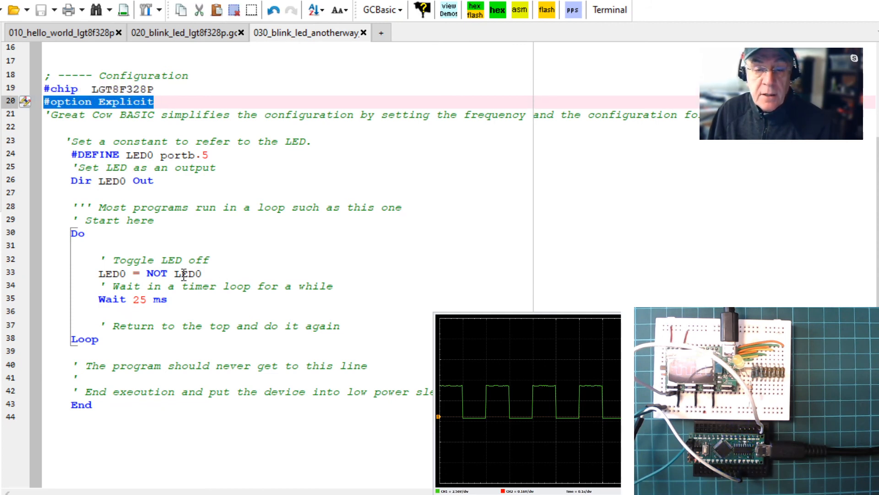
# - Replace the 25 in 'Wait 25 ms' with 100 so the delay is 100 ms
pyautogui.doubleClick(144, 273)
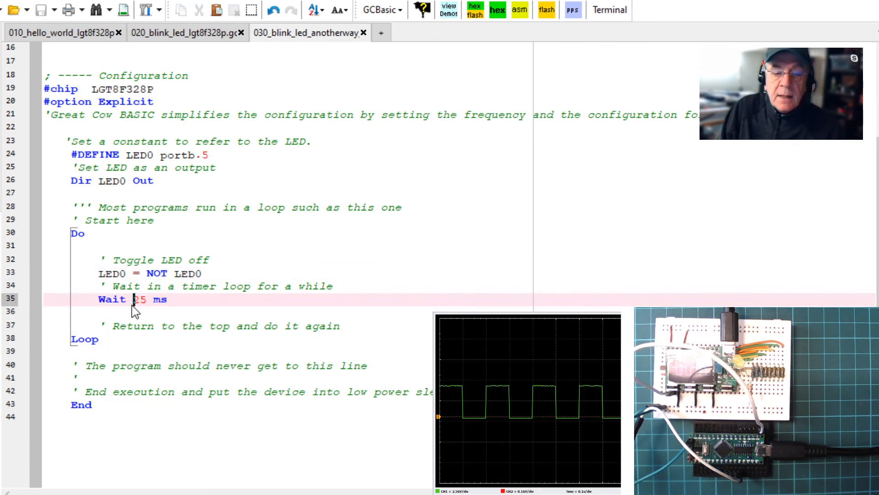
pyautogui.write('100')
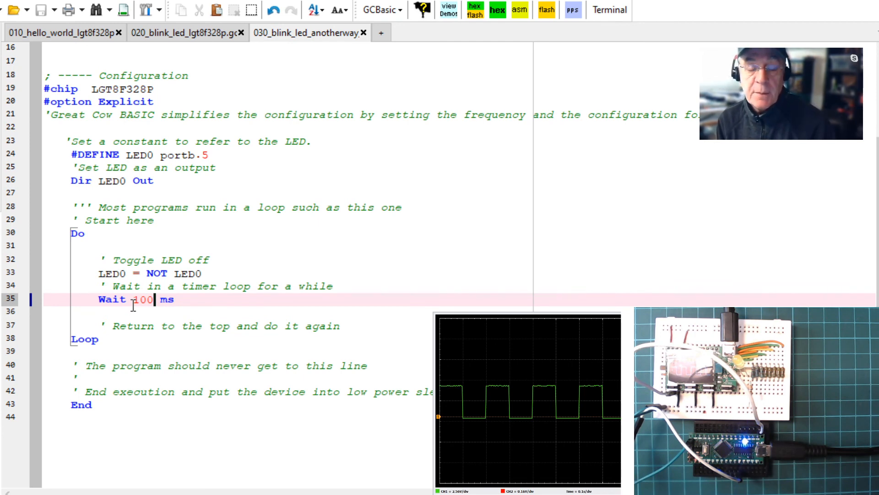
pyautogui.moveTo(568, 259)
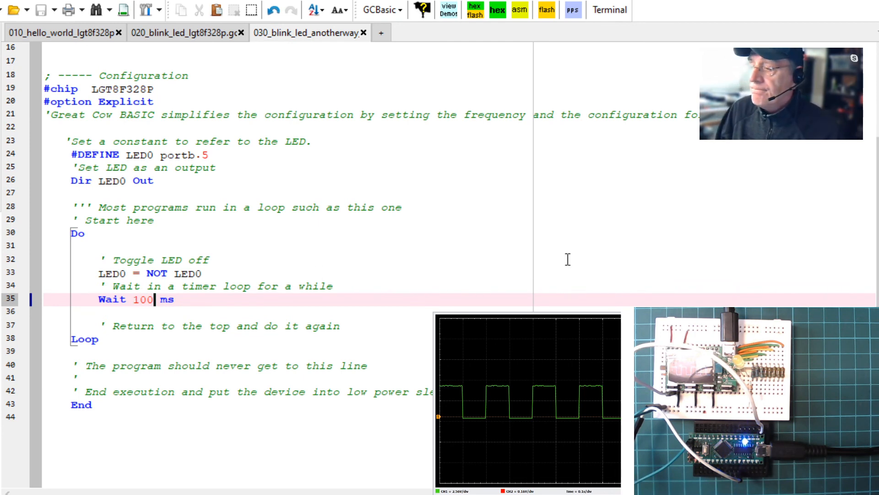